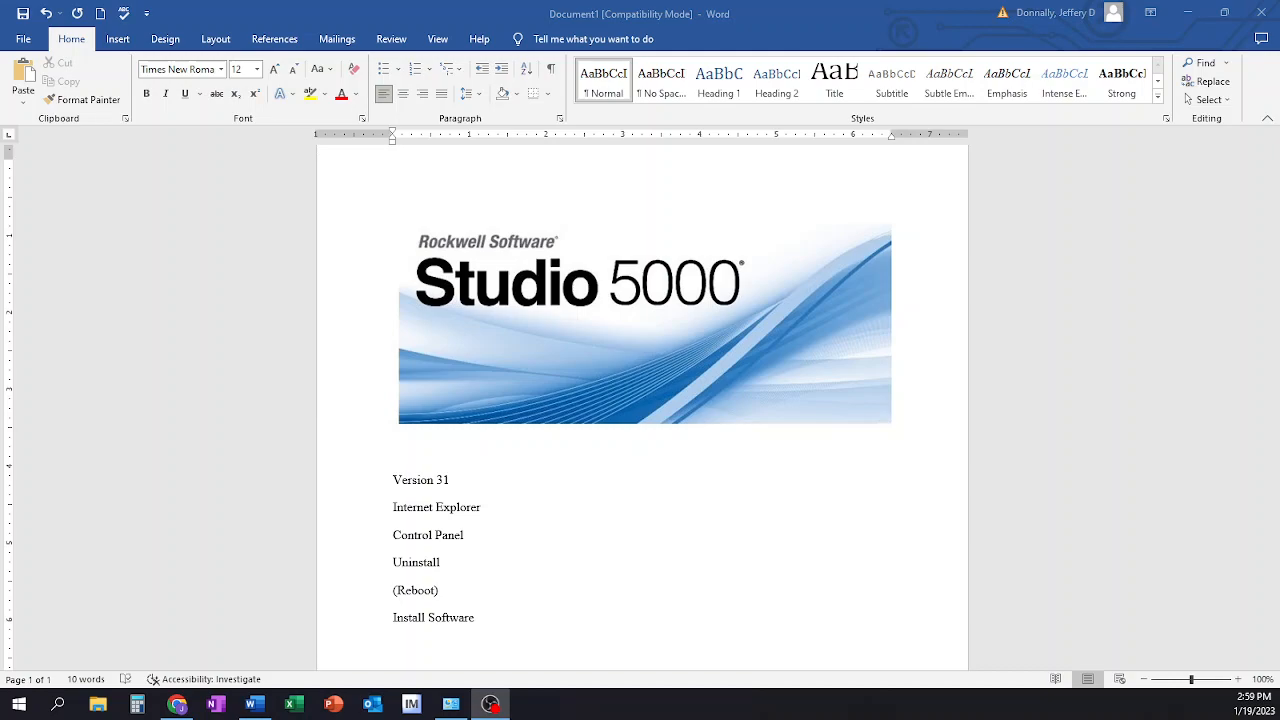
{"action": "mouse_move", "coordinate": [616, 328]}
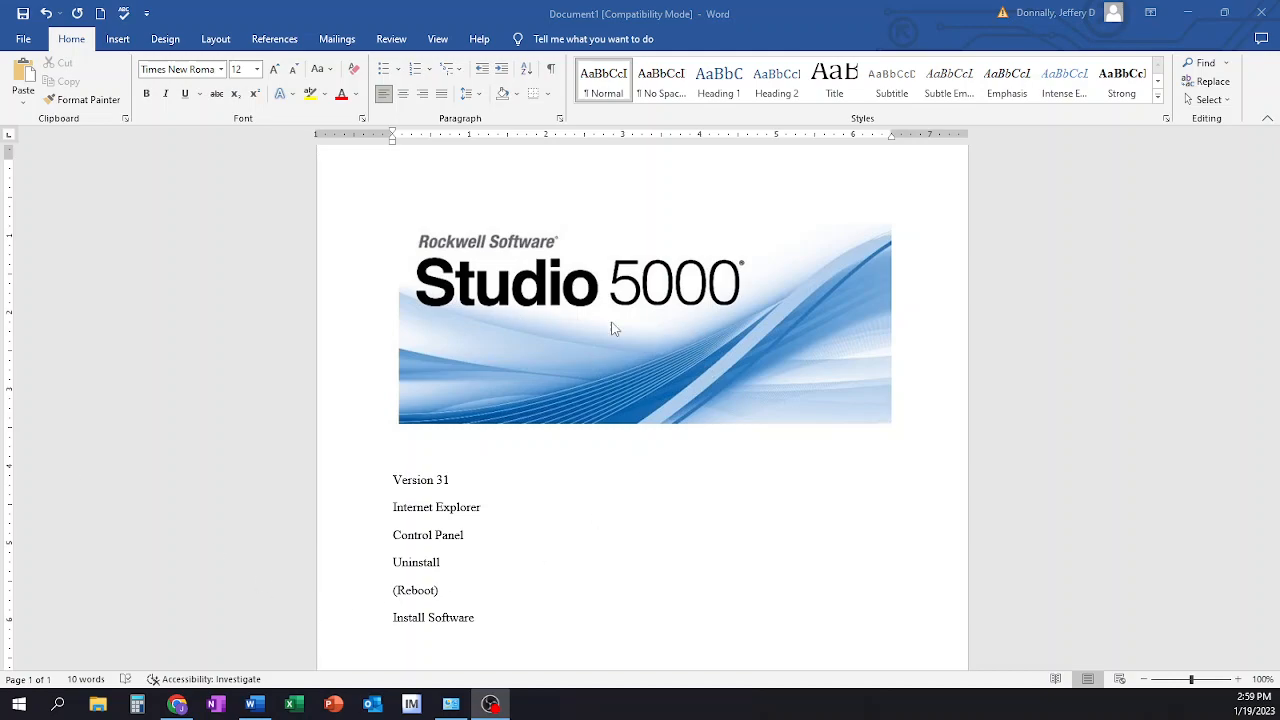
{"action": "mouse_move", "coordinate": [640, 344]}
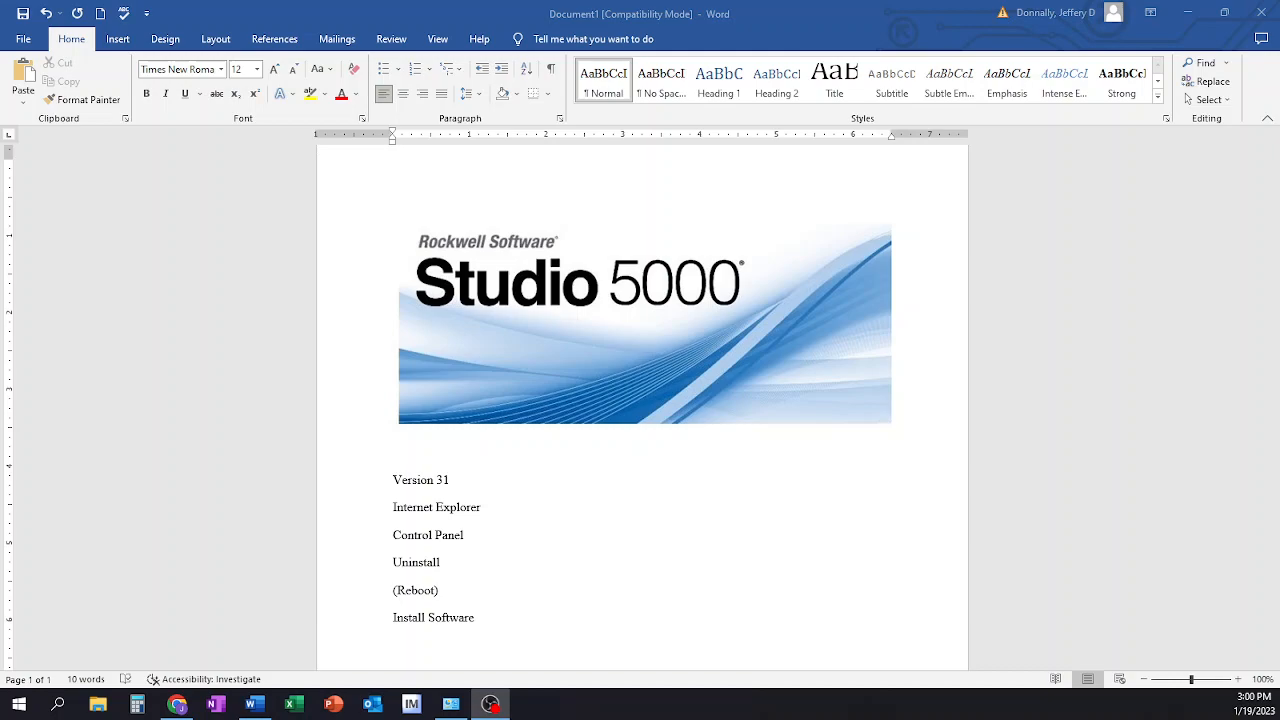
{"action": "mouse_move", "coordinate": [658, 490]}
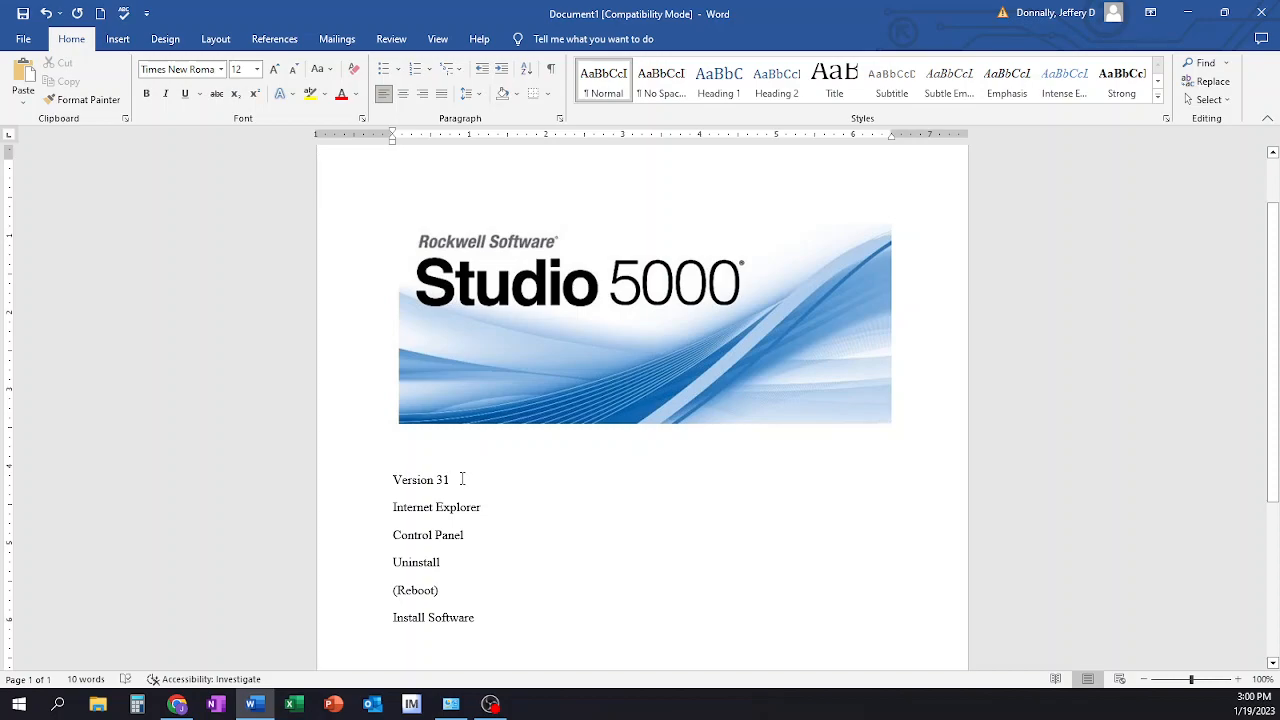
Navigate Control Panel to the Programs section
{"action": "left_click", "coordinate": [450, 480]}
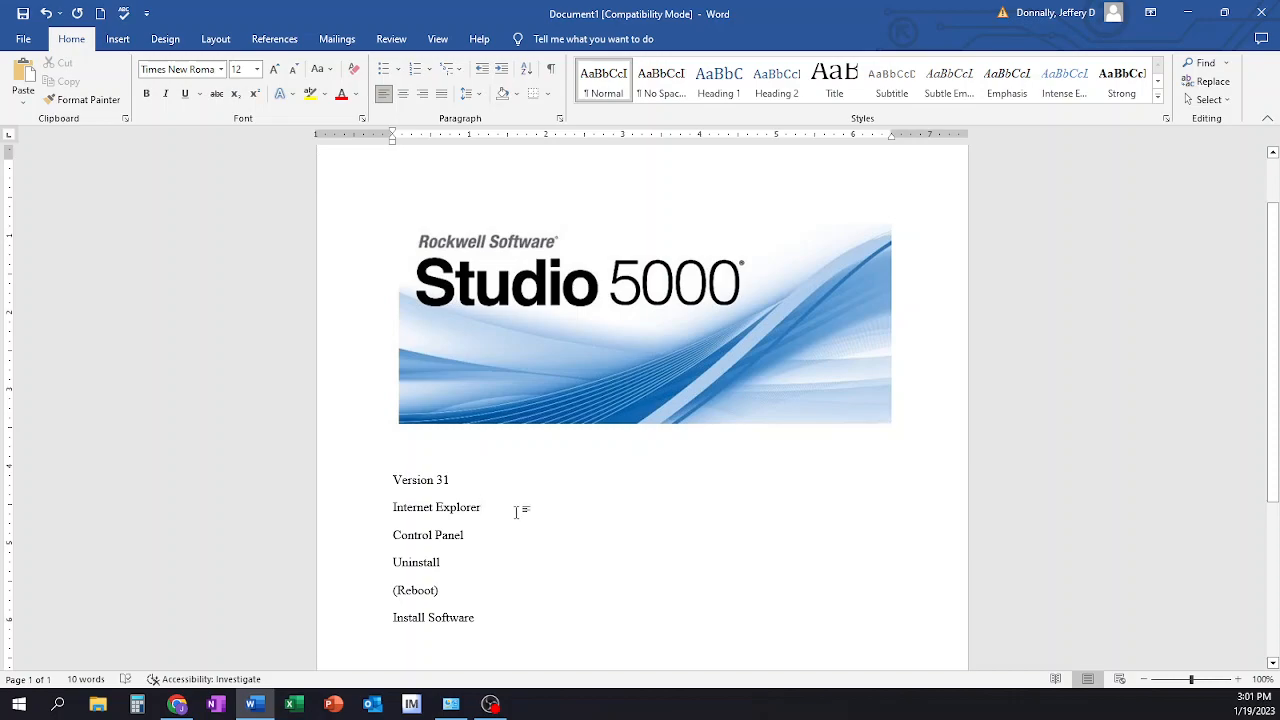
{"action": "left_click", "coordinate": [480, 508]}
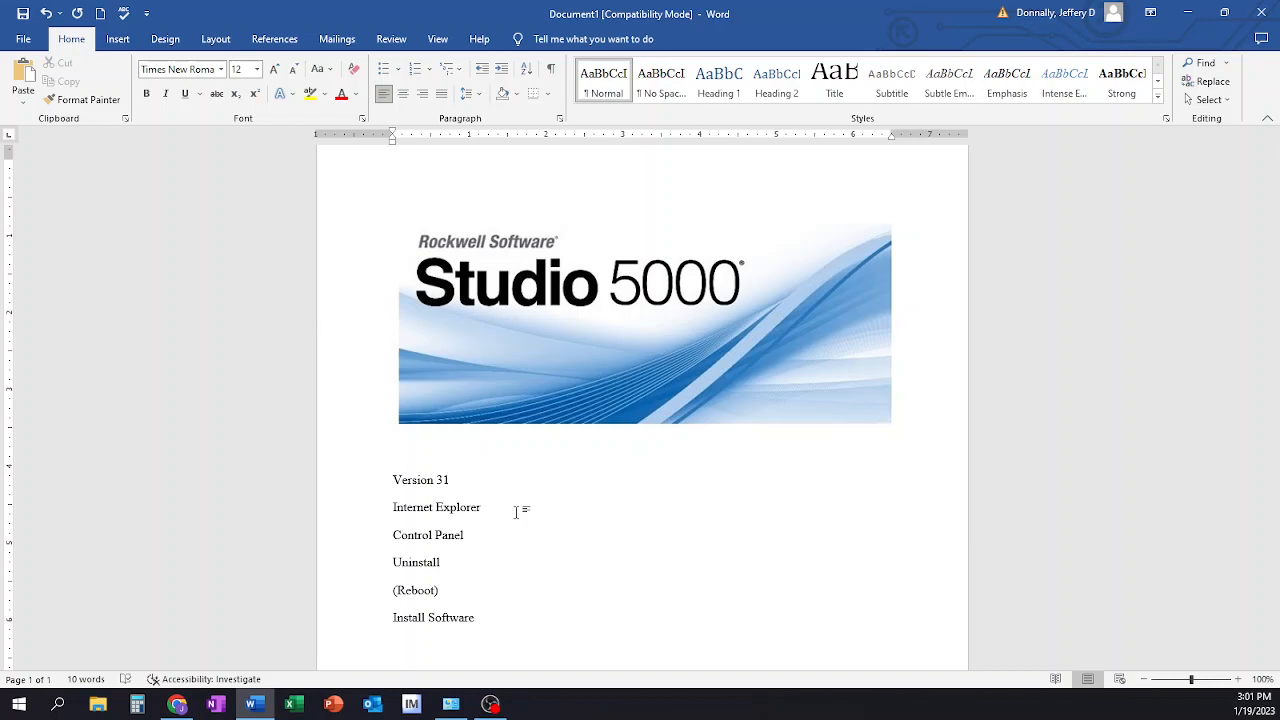
{"action": "left_click", "coordinate": [482, 508]}
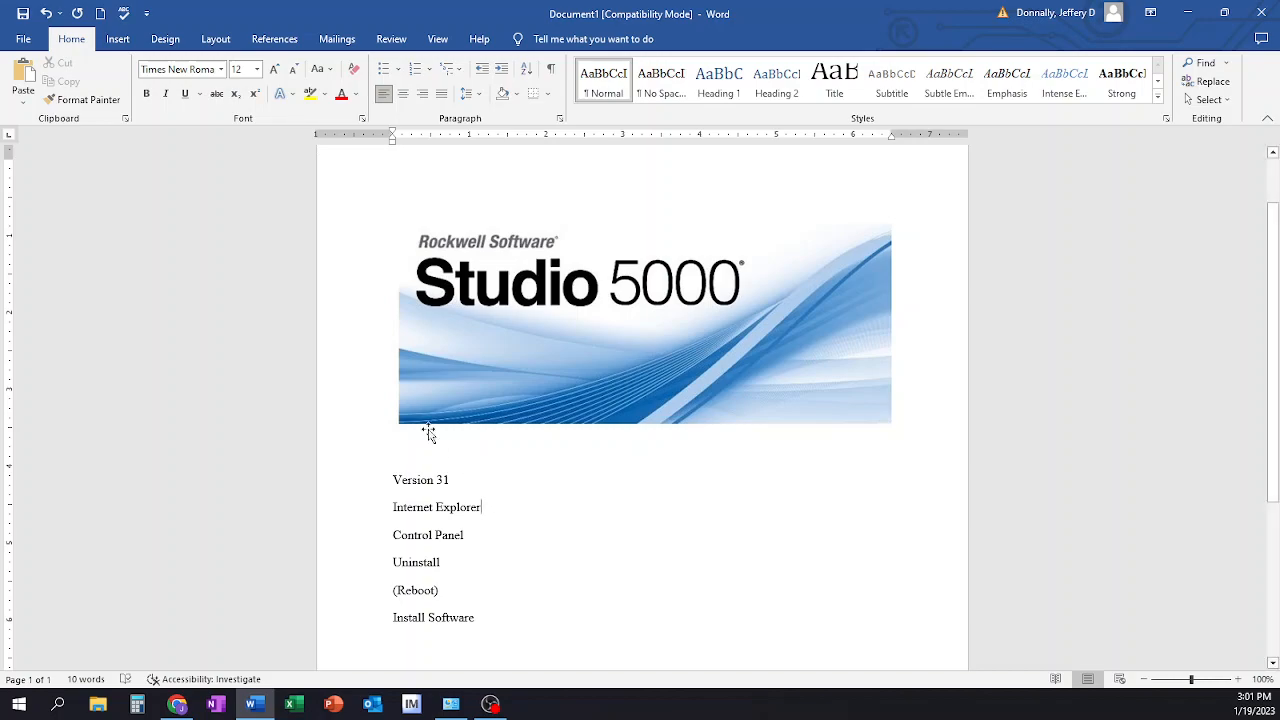
{"action": "mouse_move", "coordinate": [564, 584]}
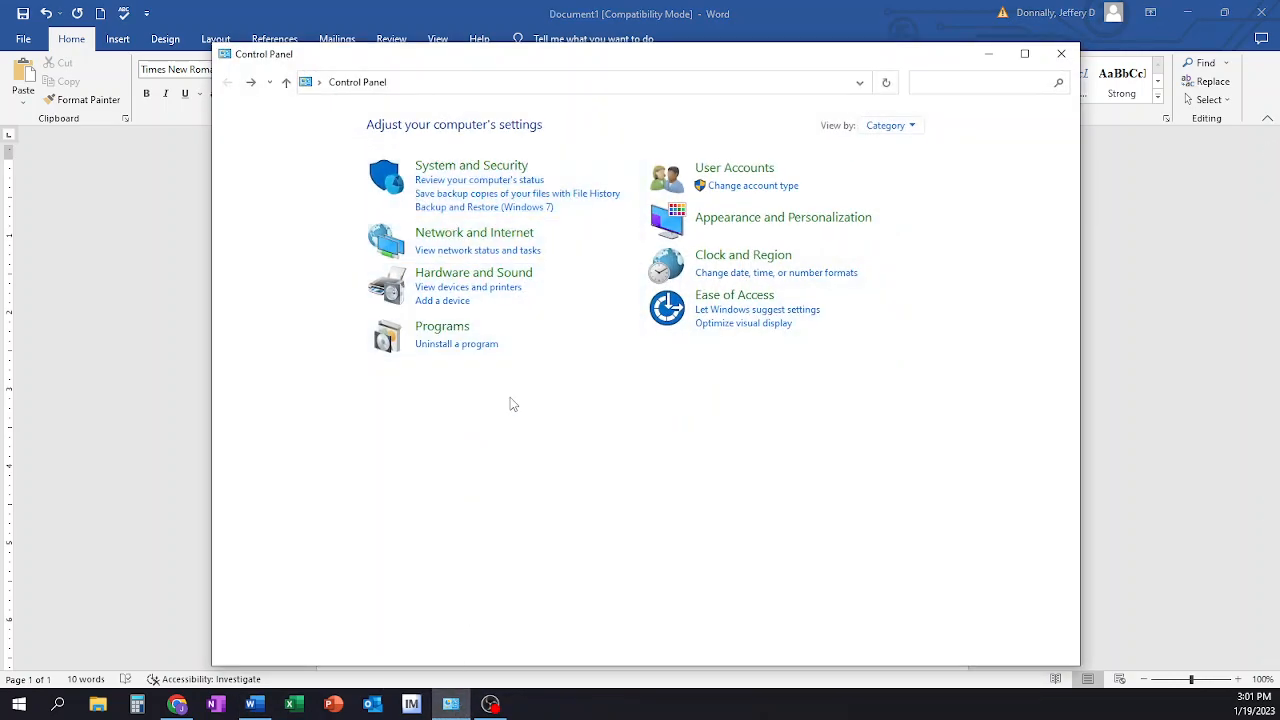
{"action": "mouse_move", "coordinate": [528, 456]}
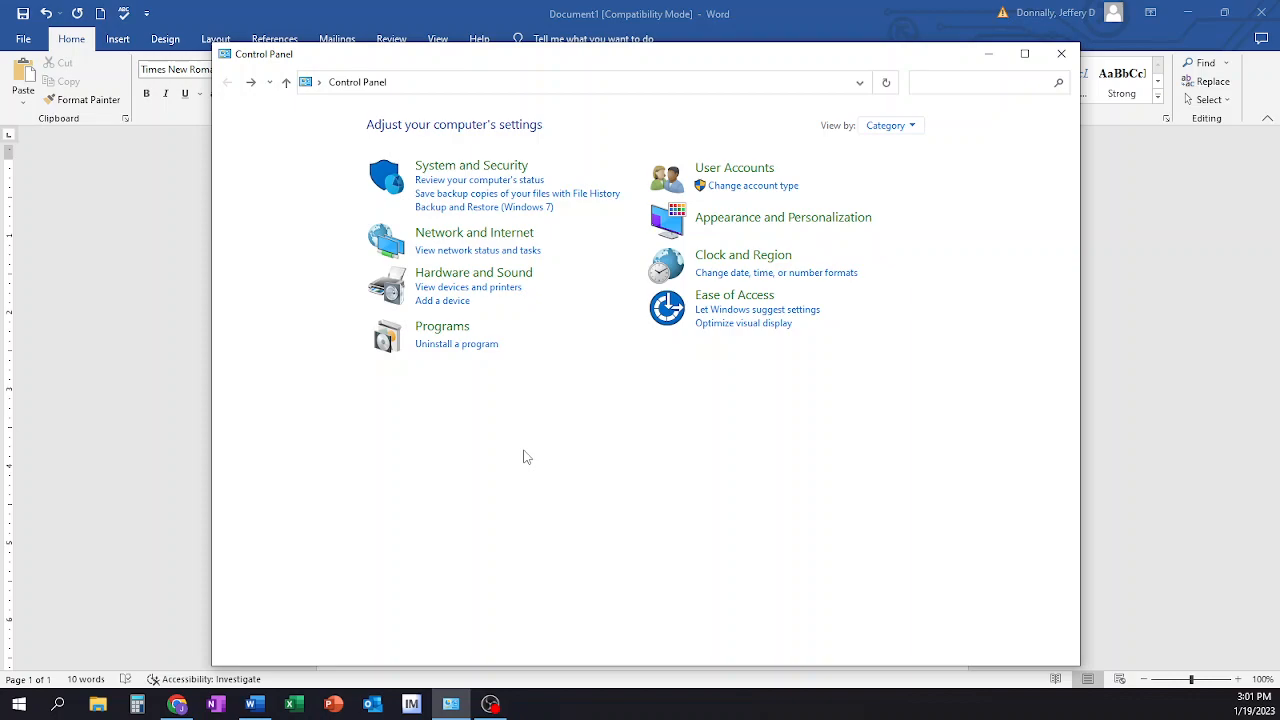
{"action": "mouse_move", "coordinate": [586, 428]}
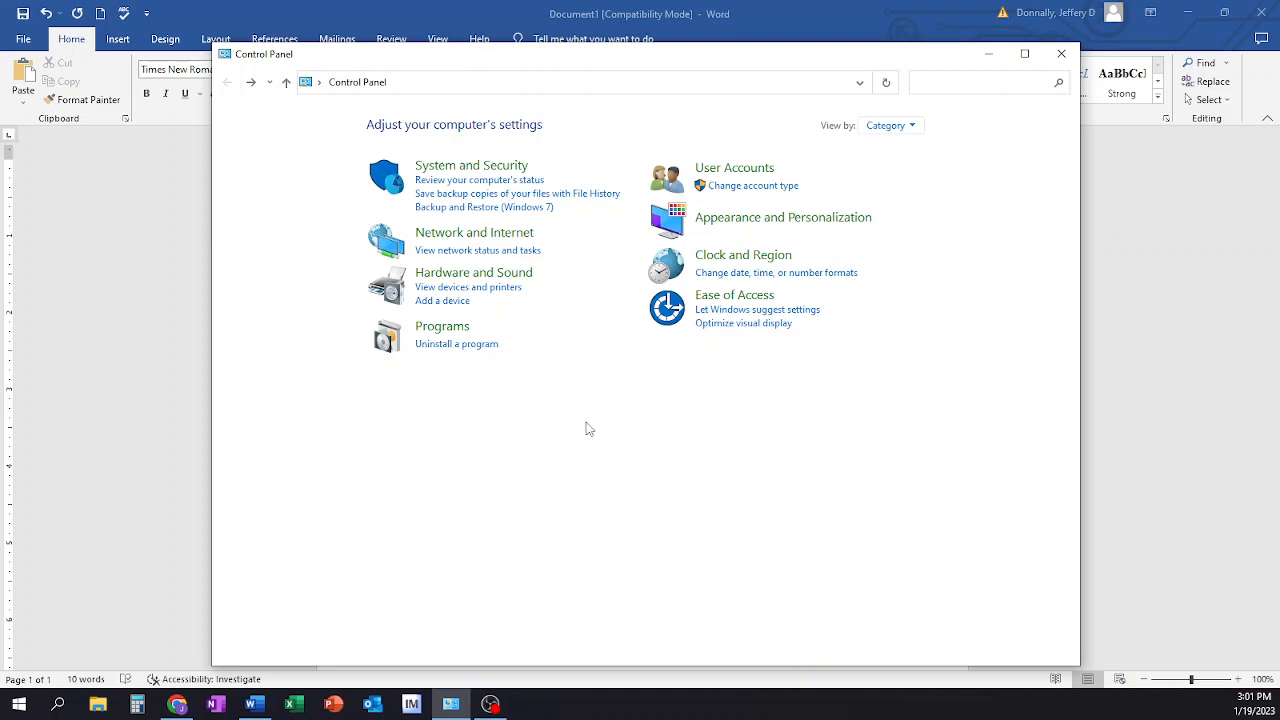
{"action": "mouse_move", "coordinate": [434, 354]}
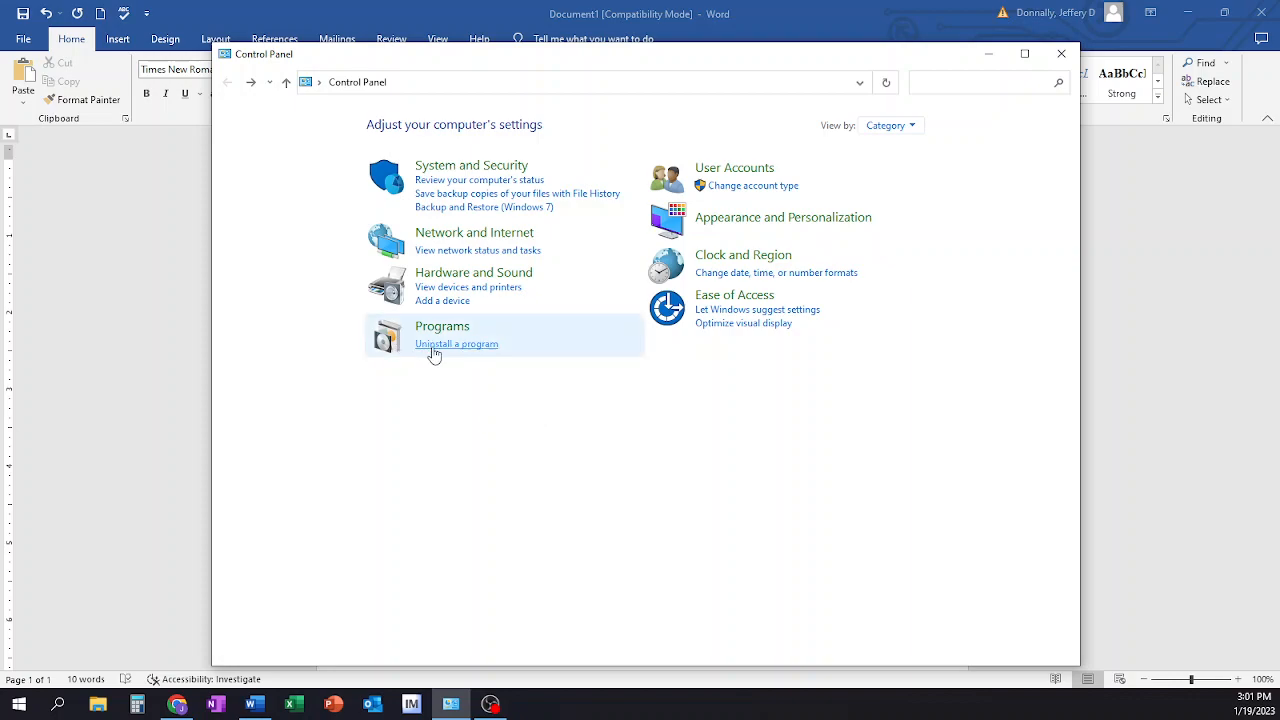
Show installed programs and scroll down to the Visual C++ 2015-2022 Redistributable entries
{"action": "left_click", "coordinate": [456, 344]}
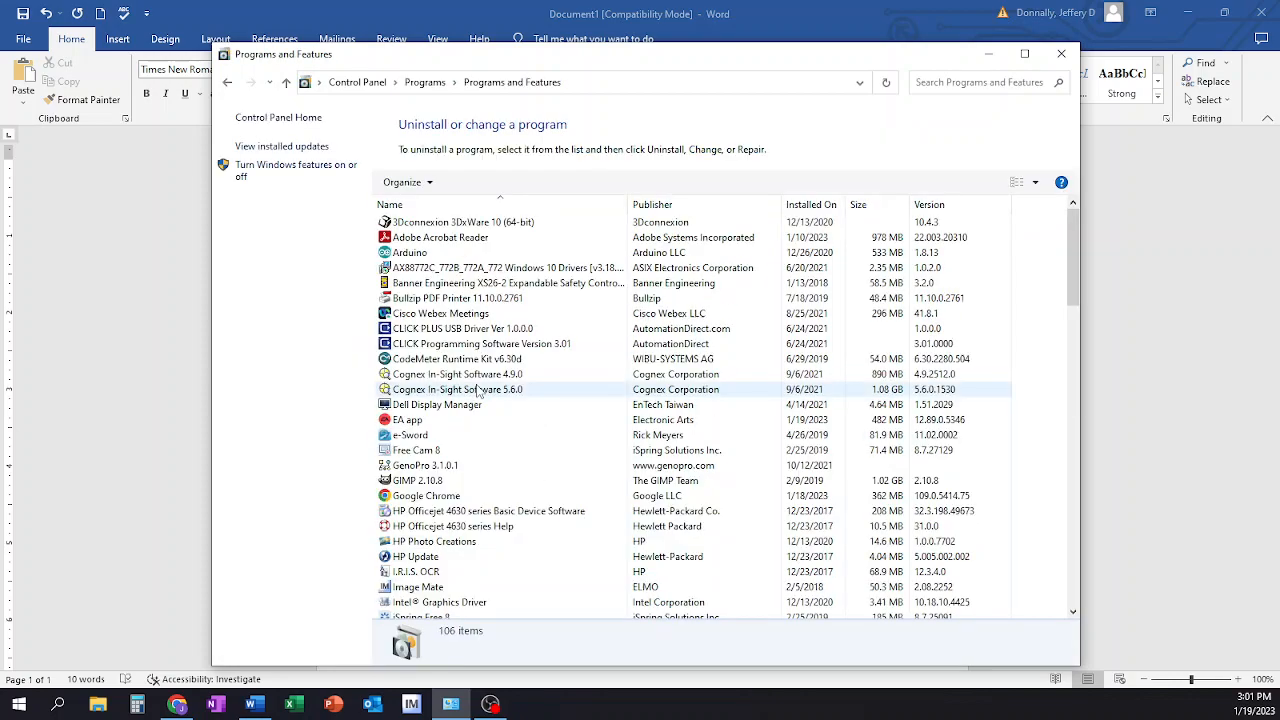
{"action": "scroll", "scroll_direction": "down", "scroll_amount": 3}
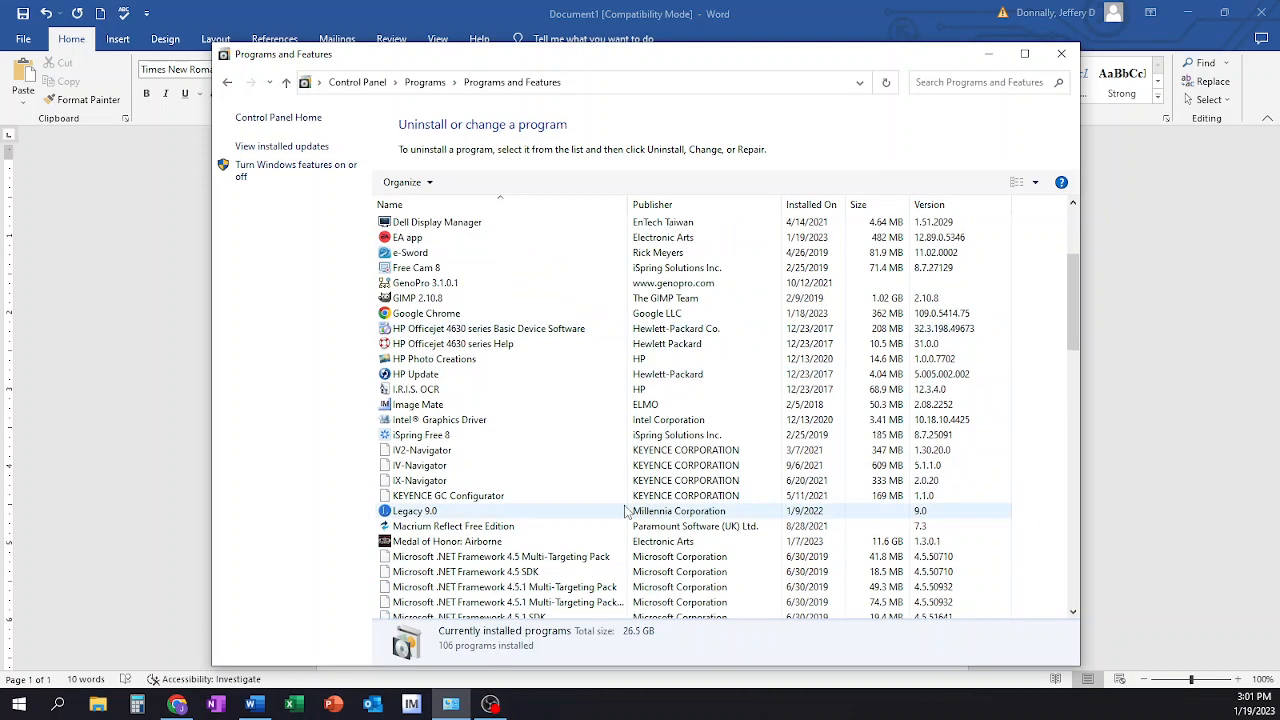
{"action": "scroll", "scroll_direction": "down", "scroll_amount": 3}
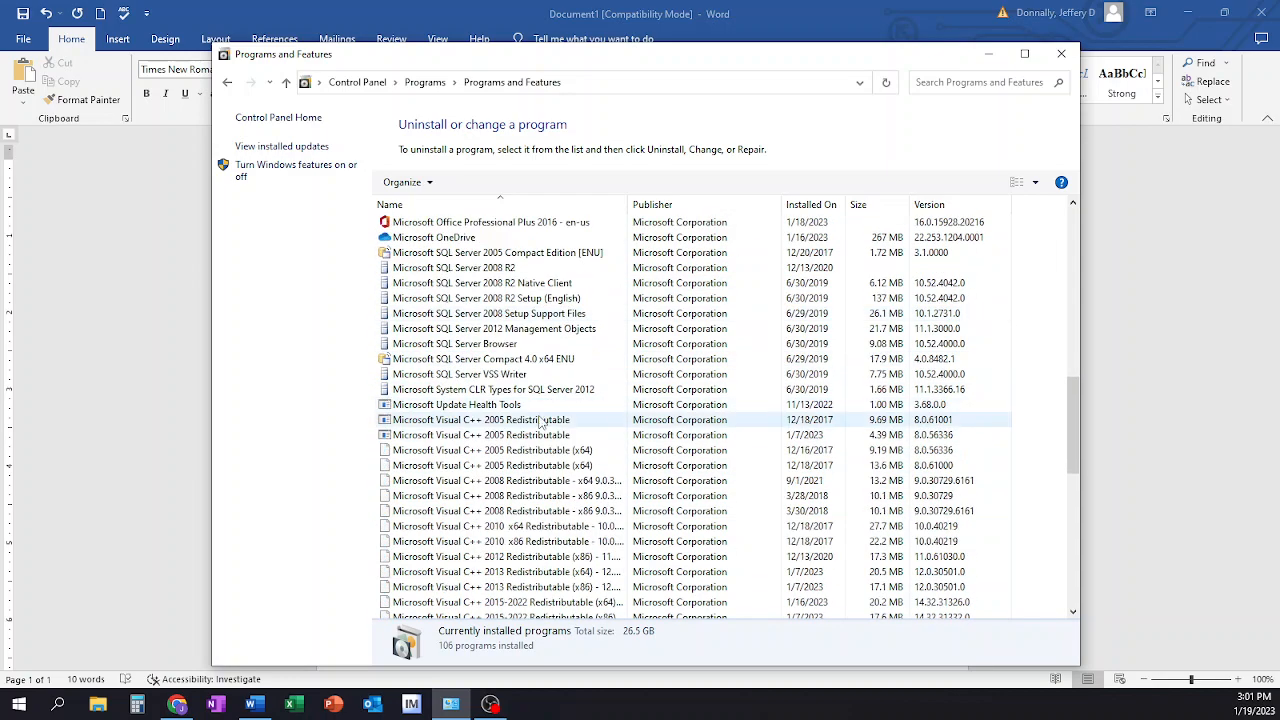
{"action": "scroll", "scroll_direction": "down", "scroll_amount": 3}
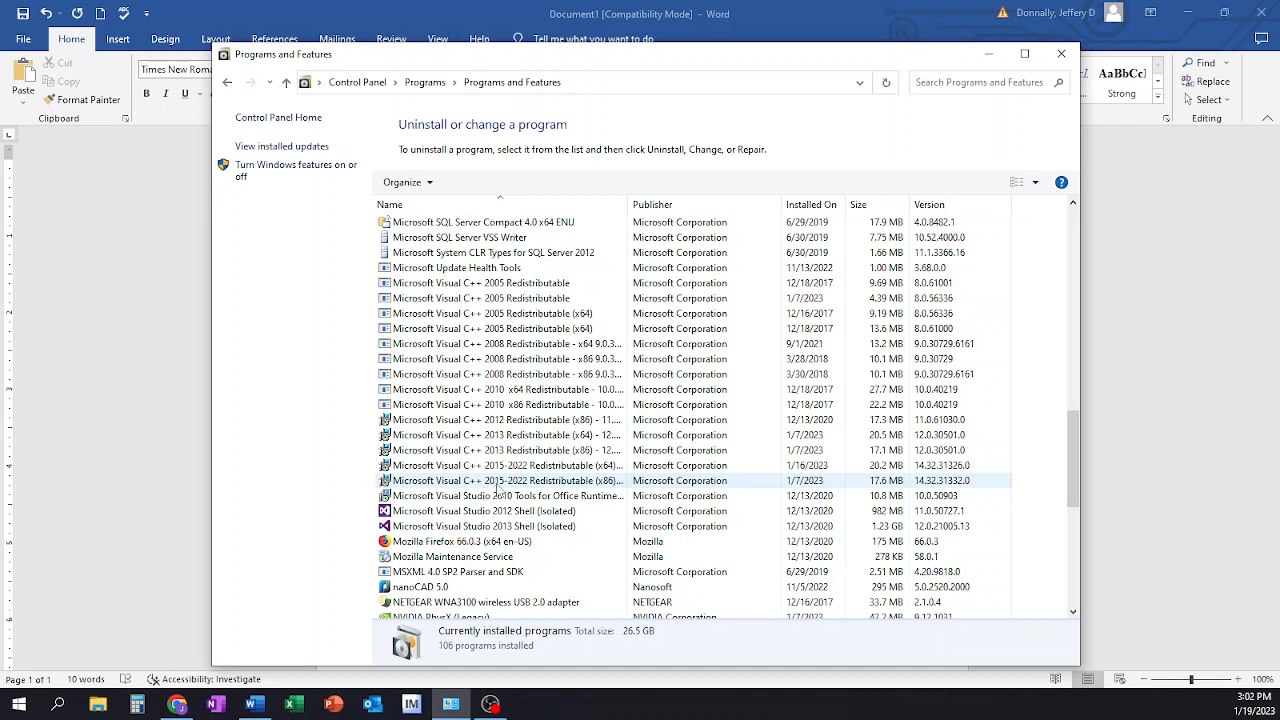
{"action": "mouse_move", "coordinate": [582, 492]}
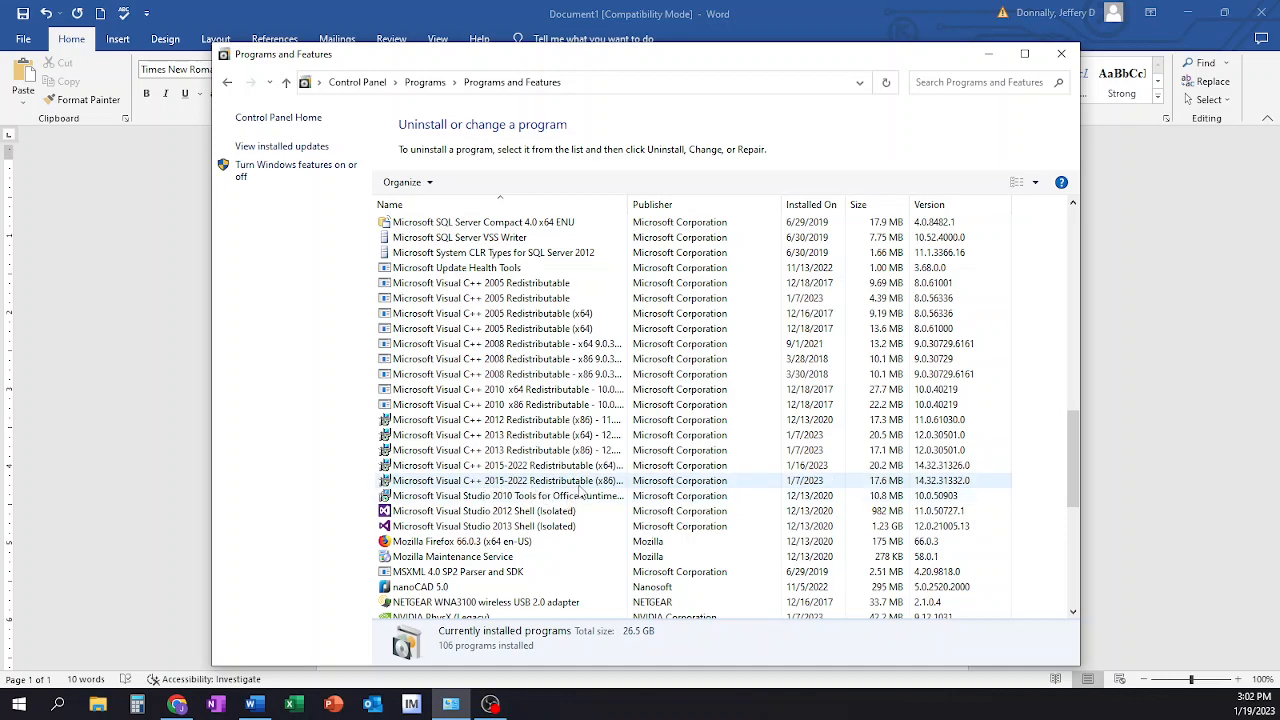
{"action": "left_click", "coordinate": [580, 464]}
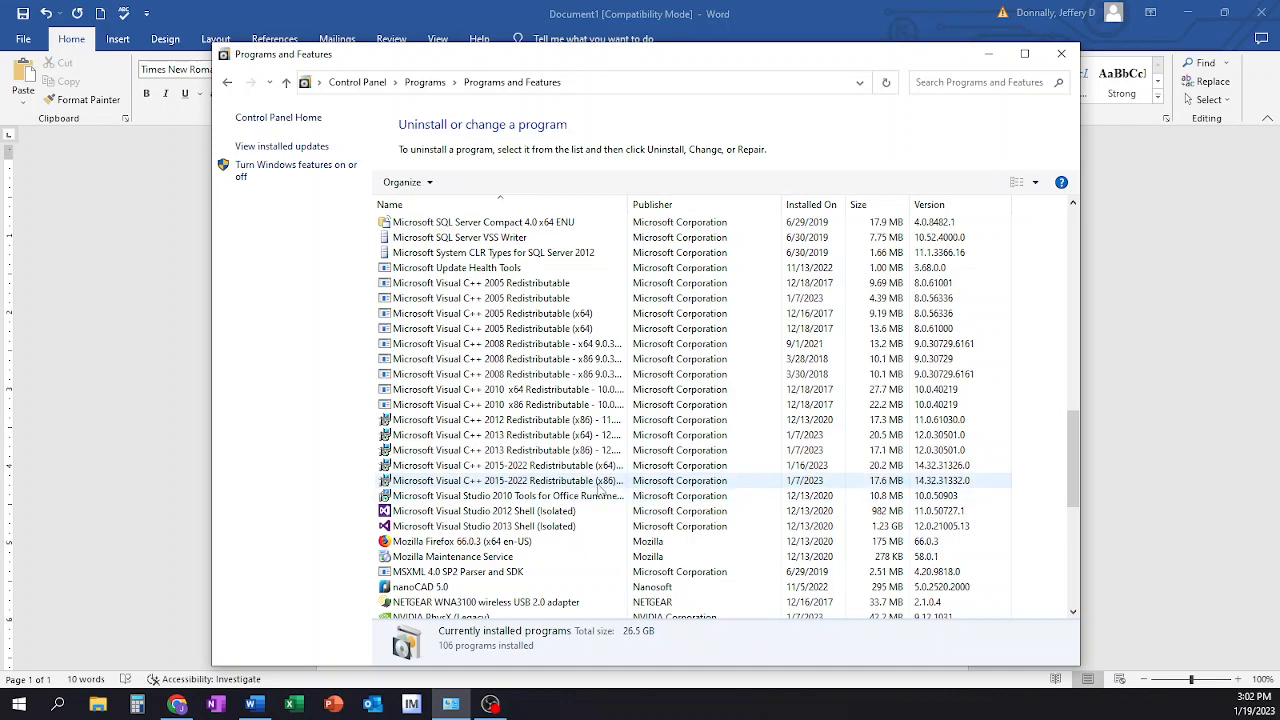
{"action": "mouse_move", "coordinate": [596, 492]}
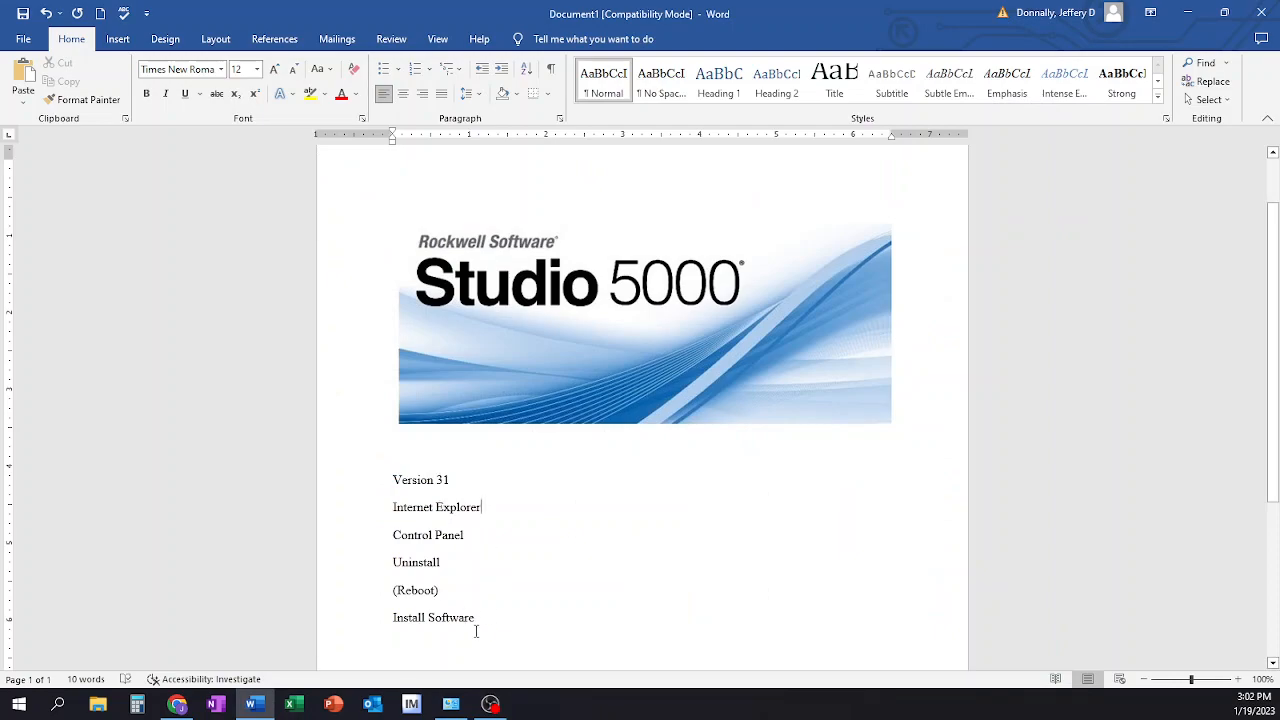
{"action": "mouse_move", "coordinate": [538, 496]}
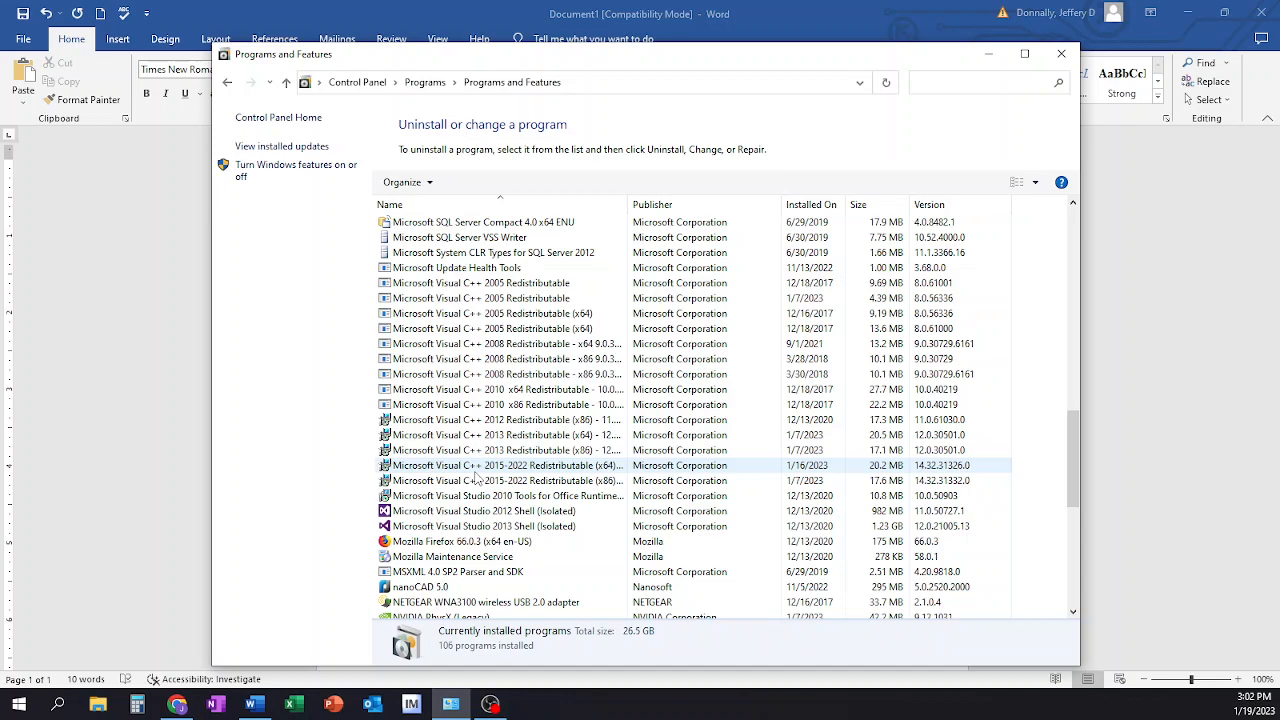
{"action": "mouse_move", "coordinate": [248, 382]}
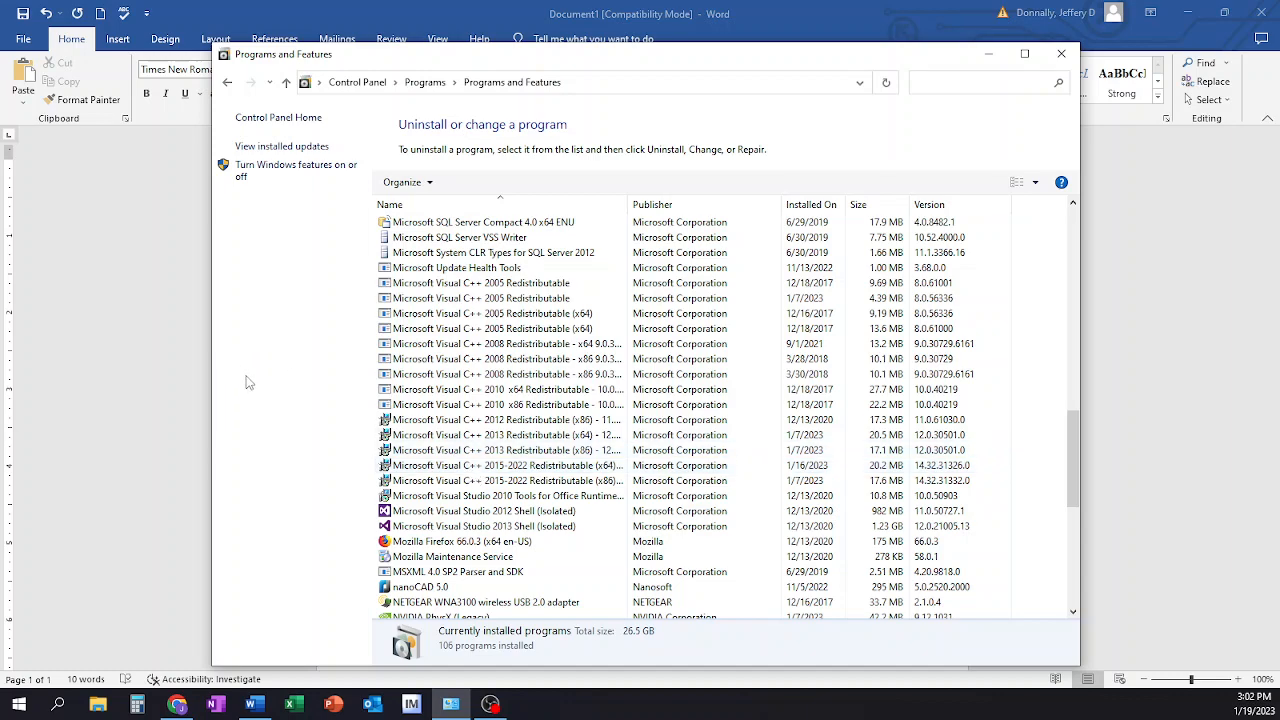